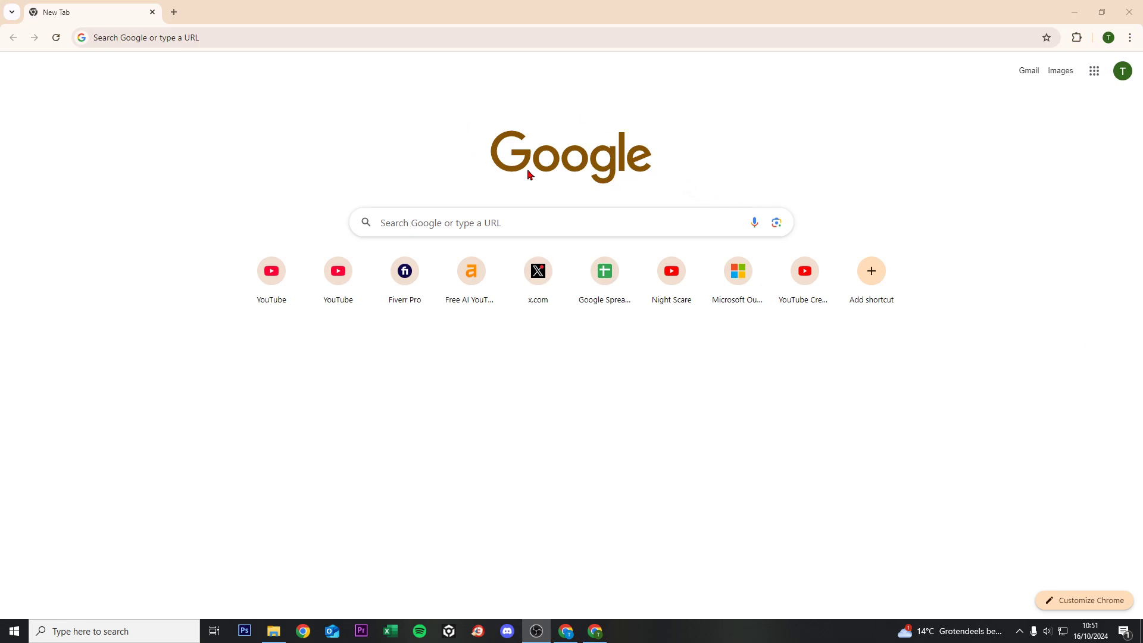
pyautogui.moveTo(544, 198)
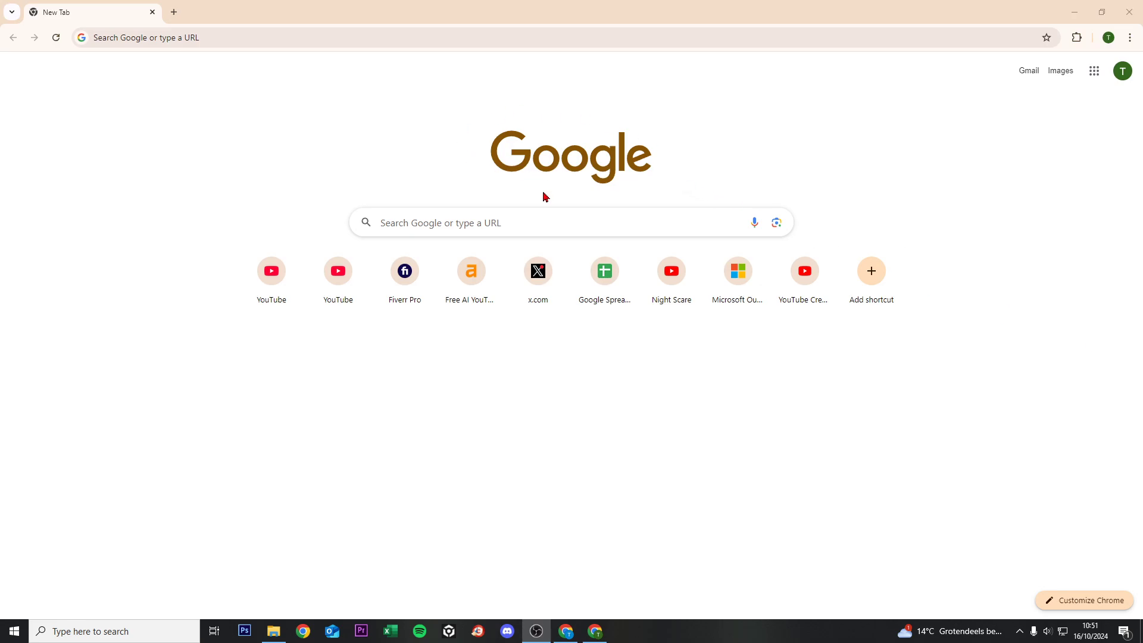
pyautogui.moveTo(327, 134)
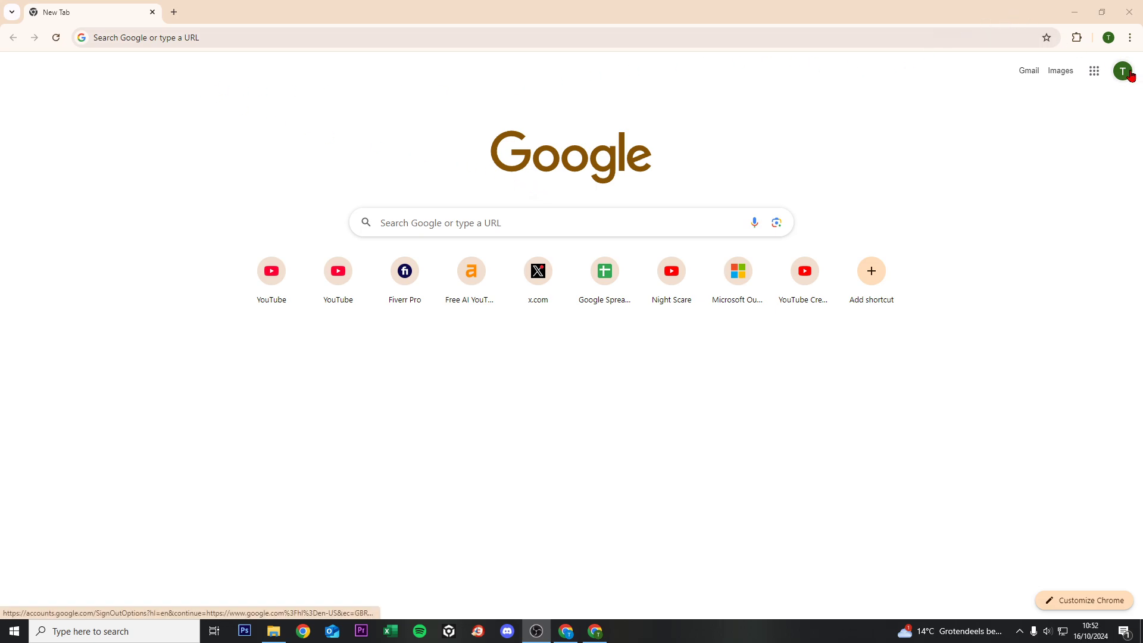
pyautogui.moveTo(1130, 72)
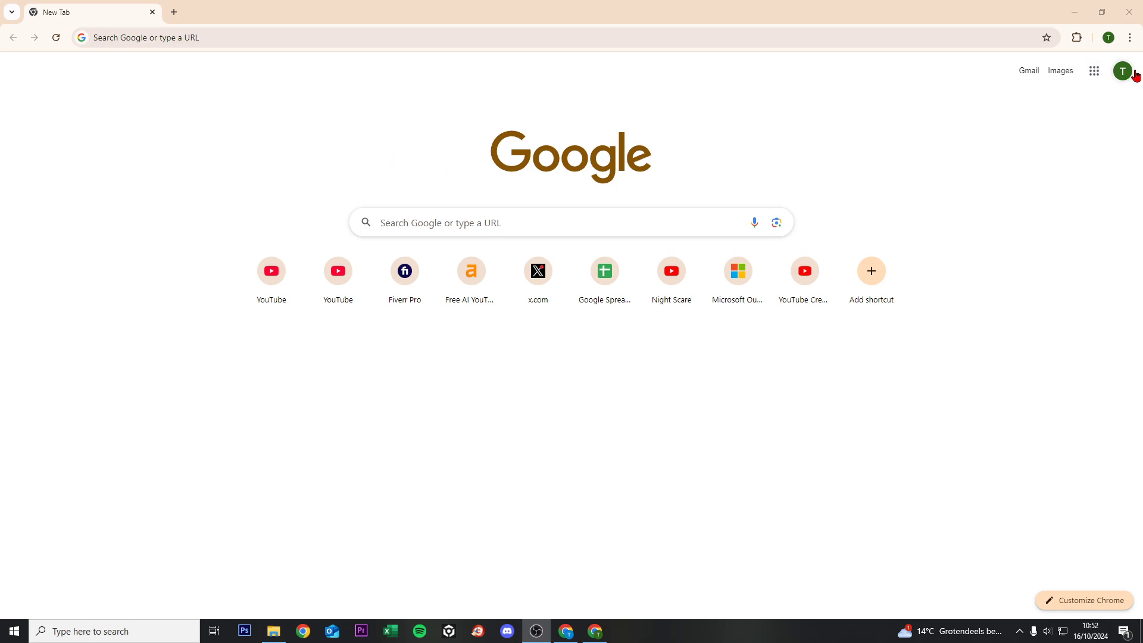
# Step: Open 'Manage your Google Account' from the new tab's profile avatar menu
pyautogui.click(1123, 71)
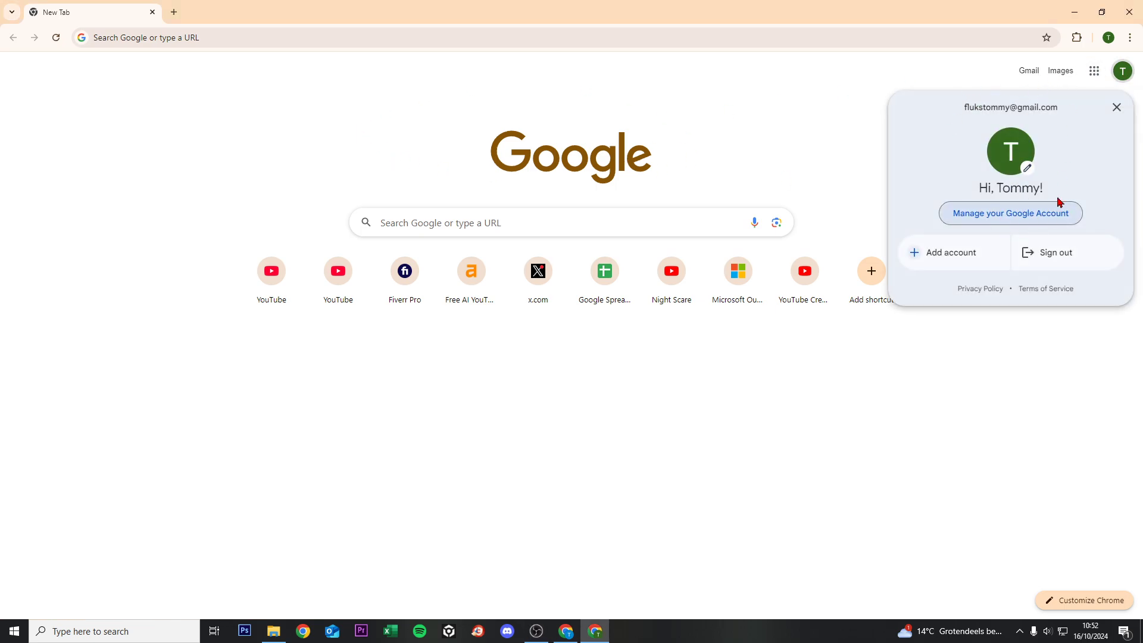
pyautogui.click(1010, 213)
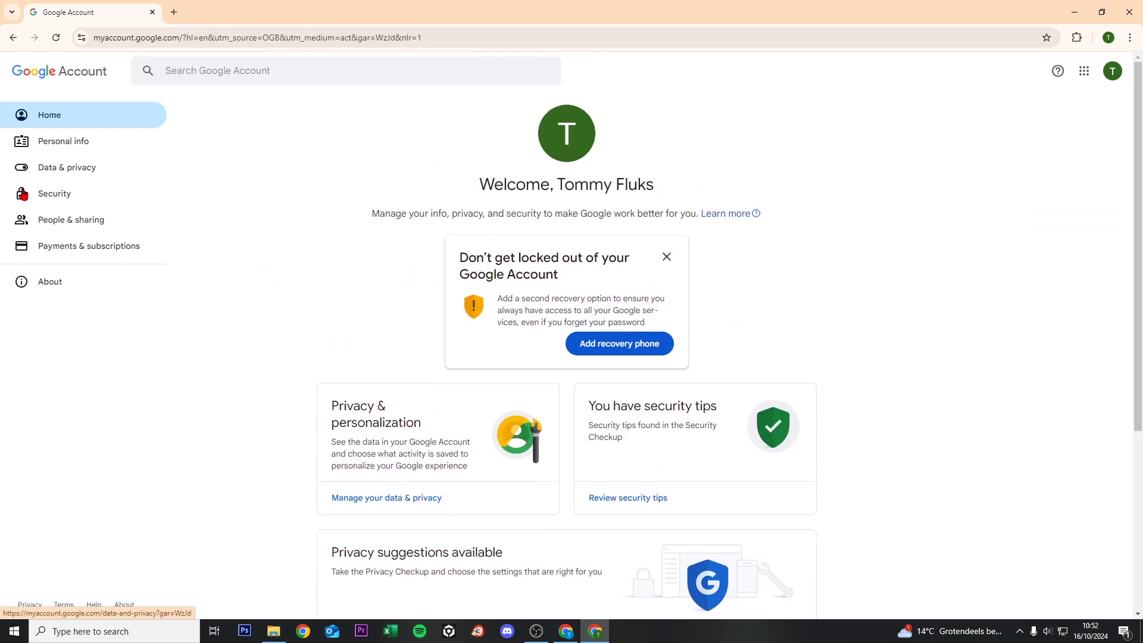
# Step: Go to Data & privacy and scroll down to the 'Delete your Google Account' option
pyautogui.click(66, 166)
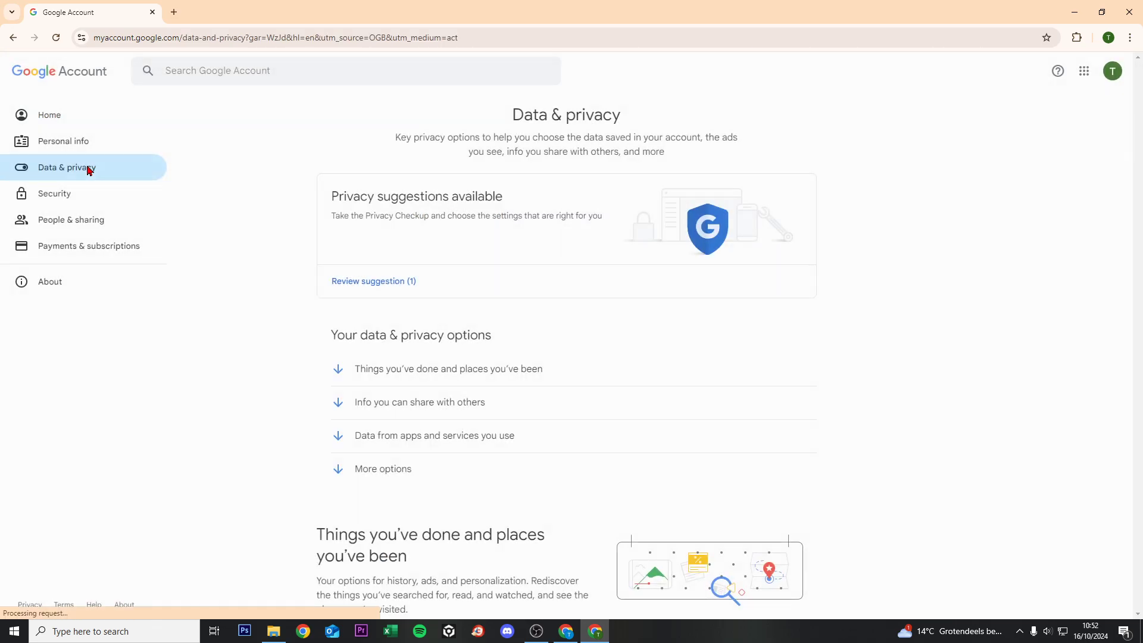
pyautogui.scroll(-3)
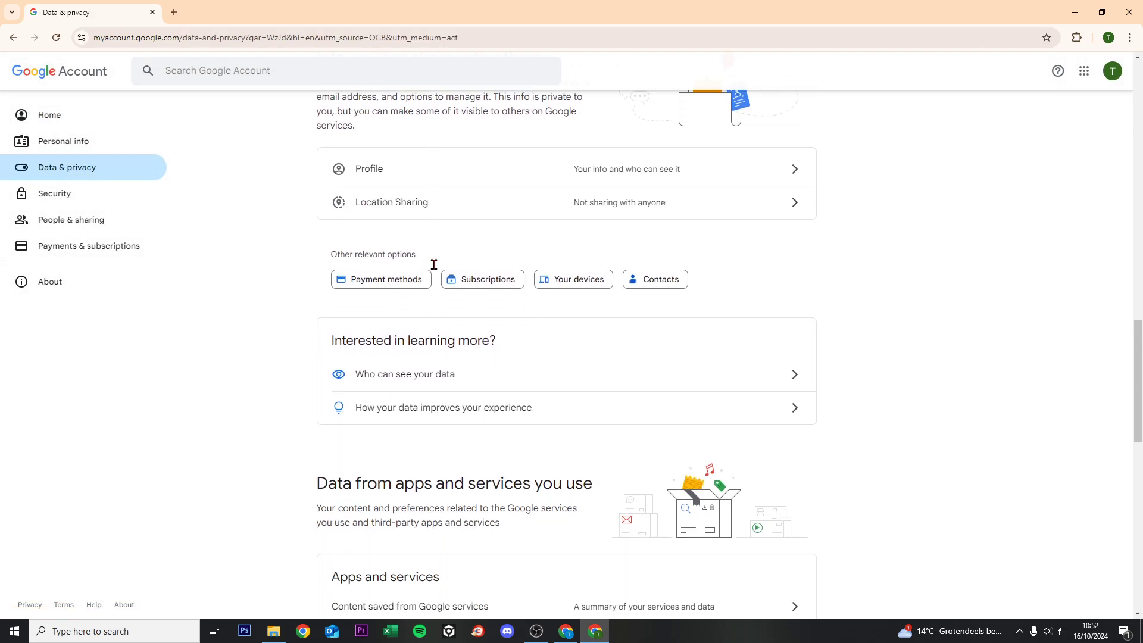
pyautogui.scroll(-3)
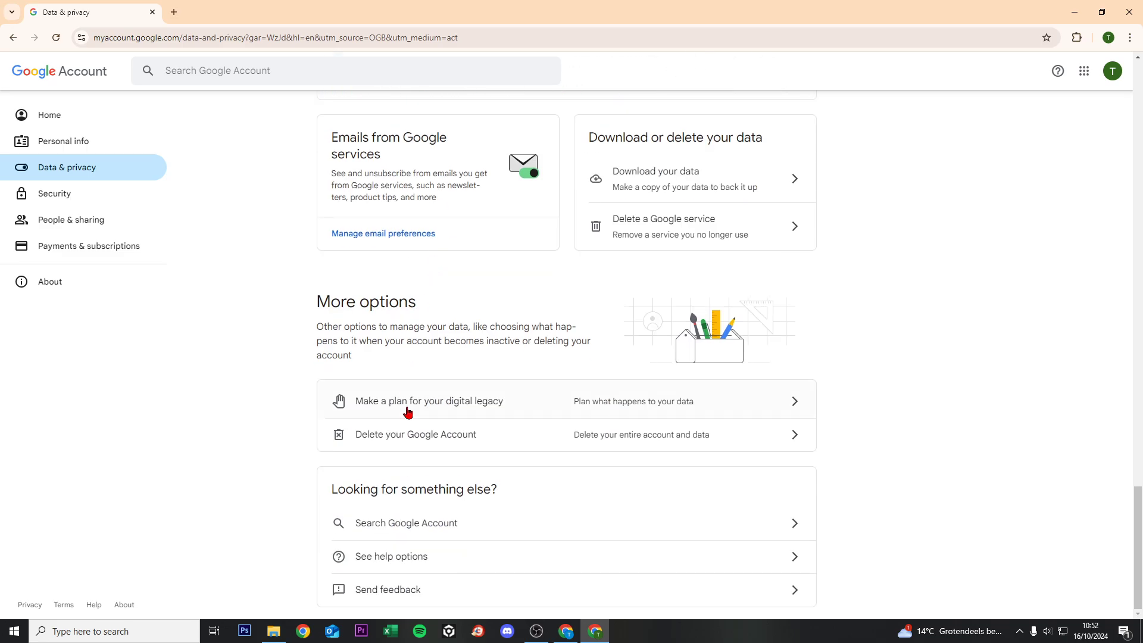
pyautogui.moveTo(600, 445)
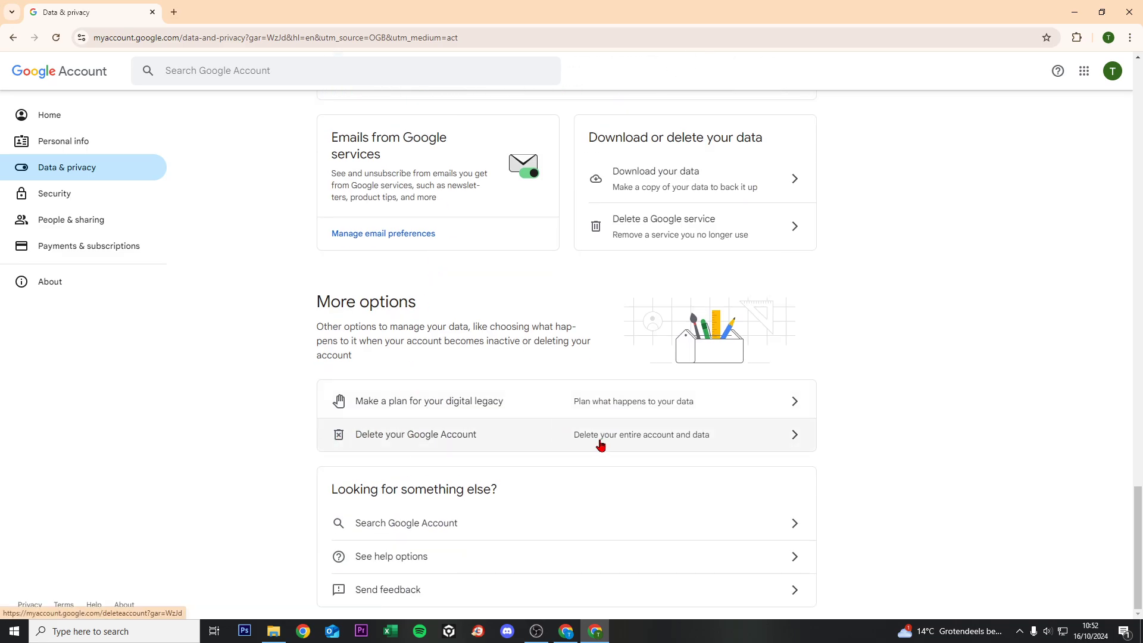
pyautogui.moveTo(702, 445)
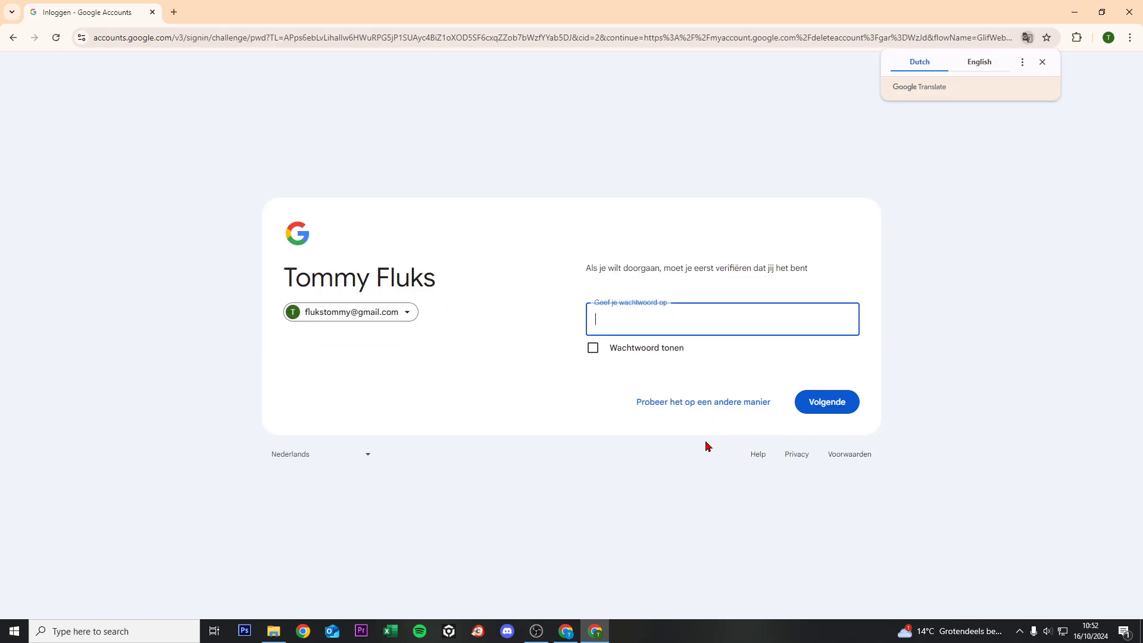
# Step: Enter the account password and resubmit it with Volgende after the incorrect-password error
pyautogui.click(1041, 62)
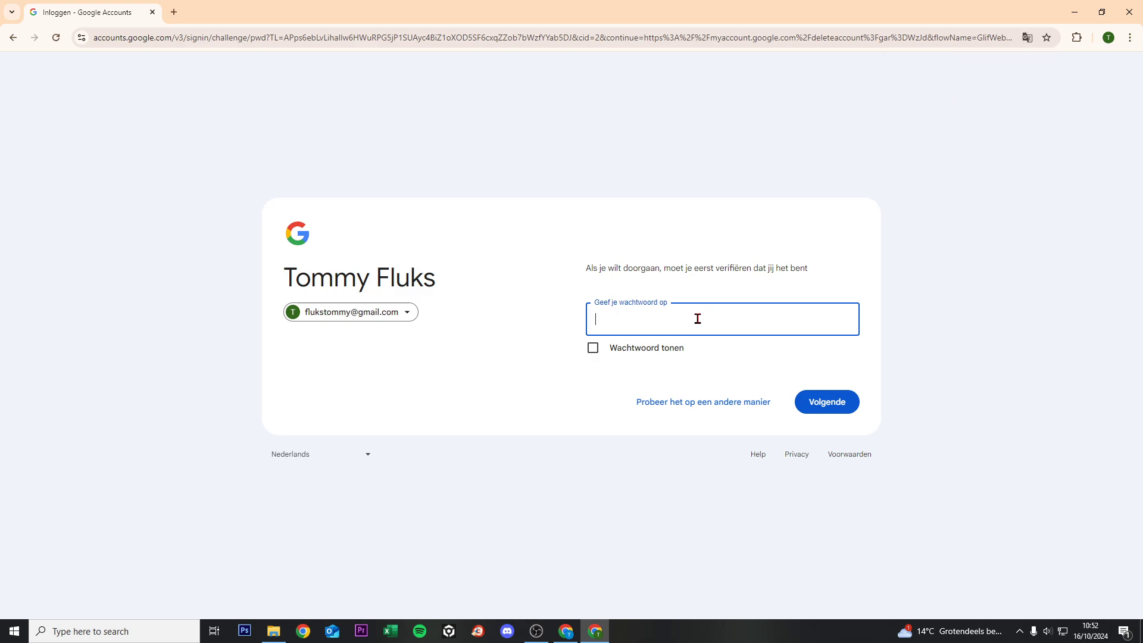
pyautogui.write('password')
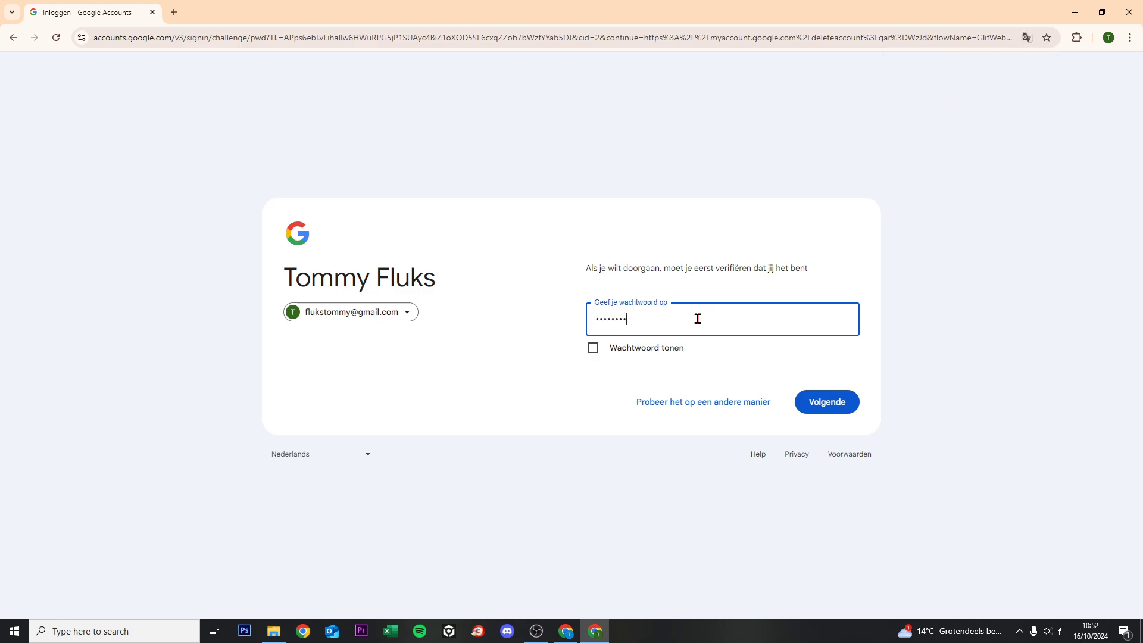
pyautogui.click(826, 402)
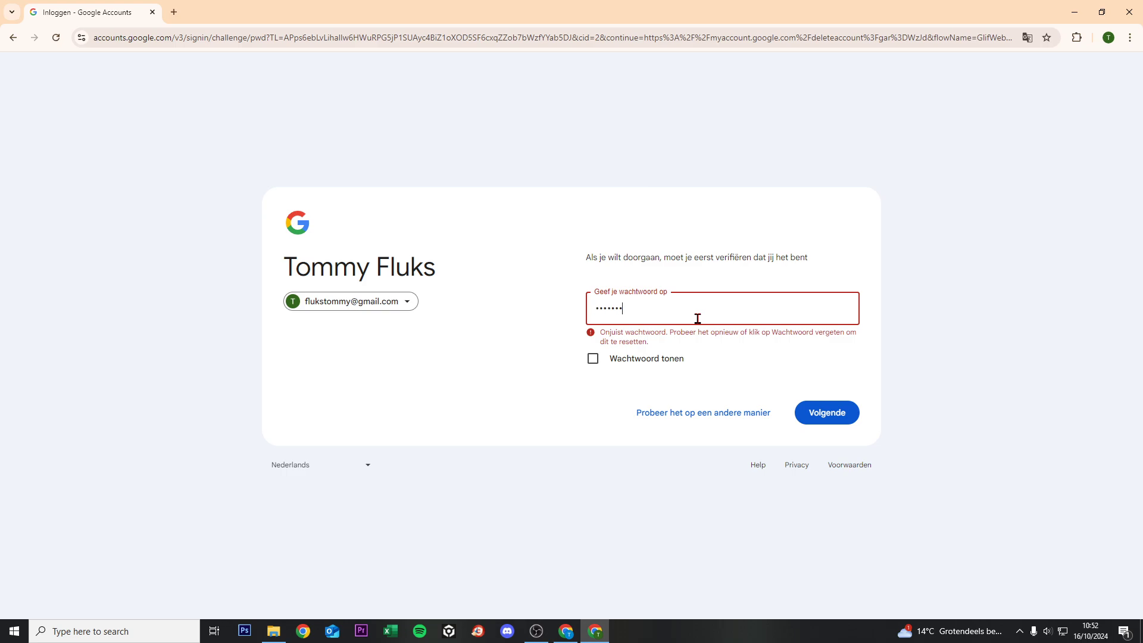
pyautogui.write('password')
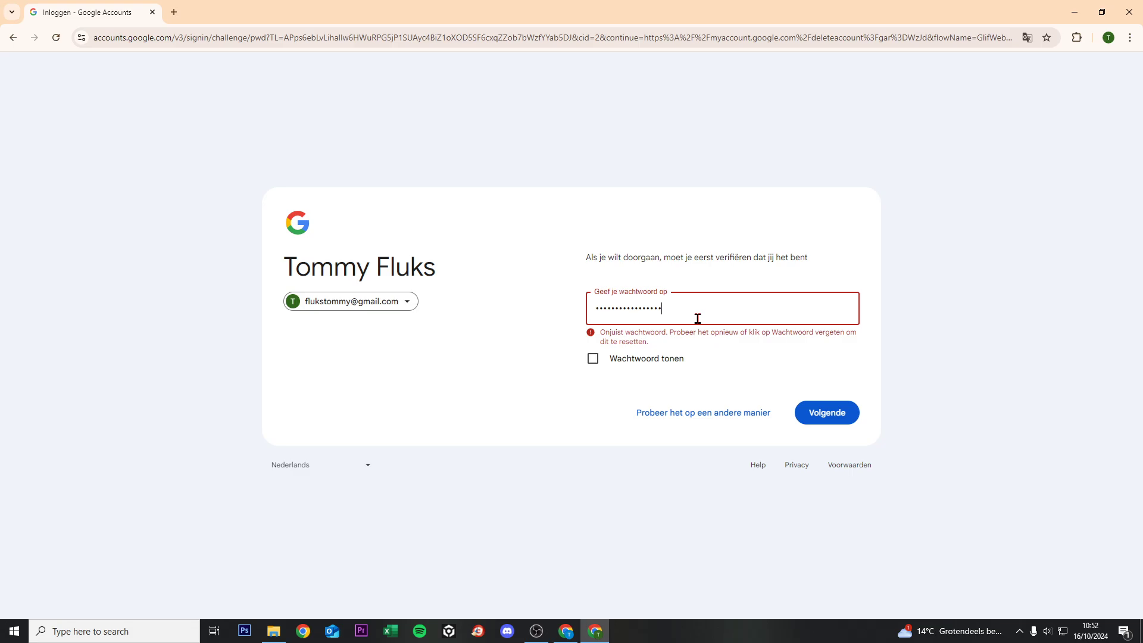
pyautogui.click(826, 412)
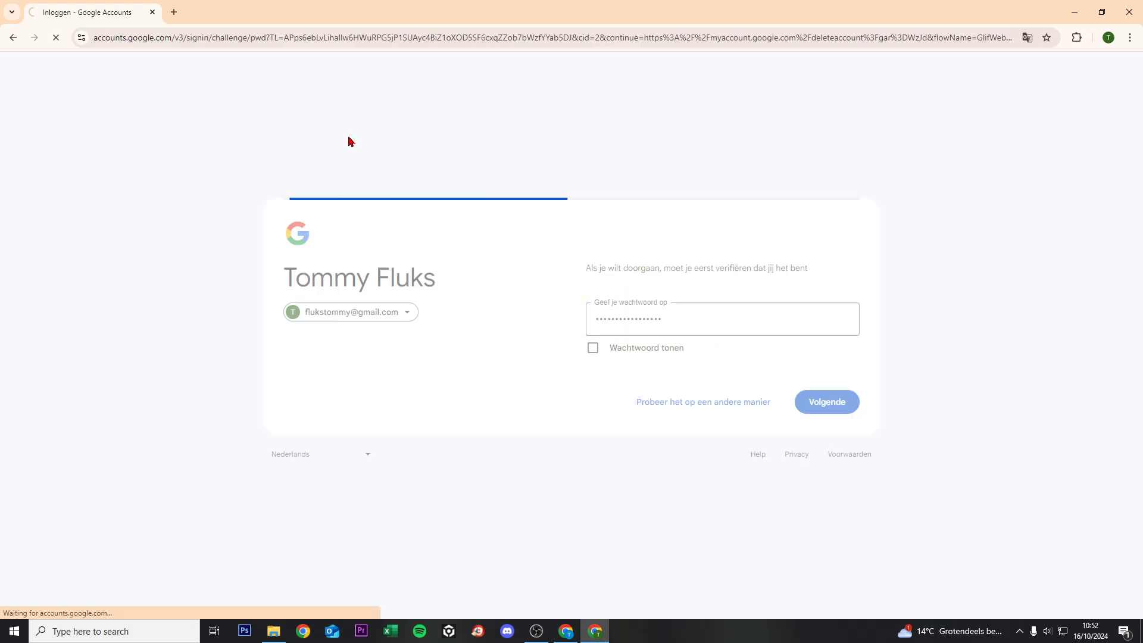
# Step: Tick the pending-charges and permanent-deletion acknowledgement boxes above 'Account verwijderen'
pyautogui.click(826, 402)
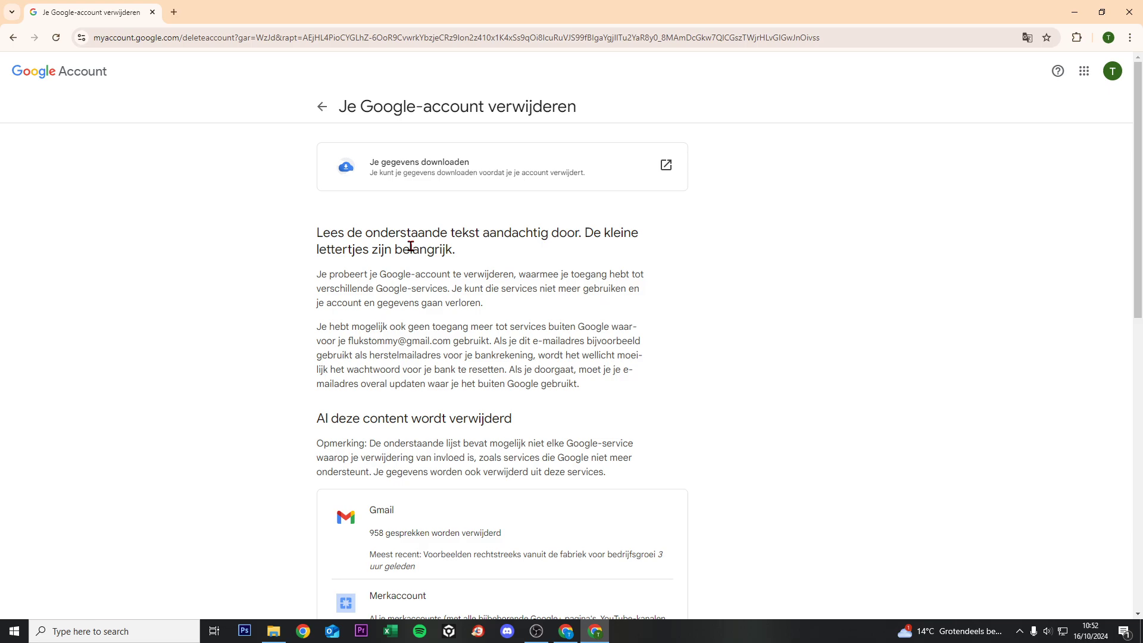
pyautogui.scroll(-3)
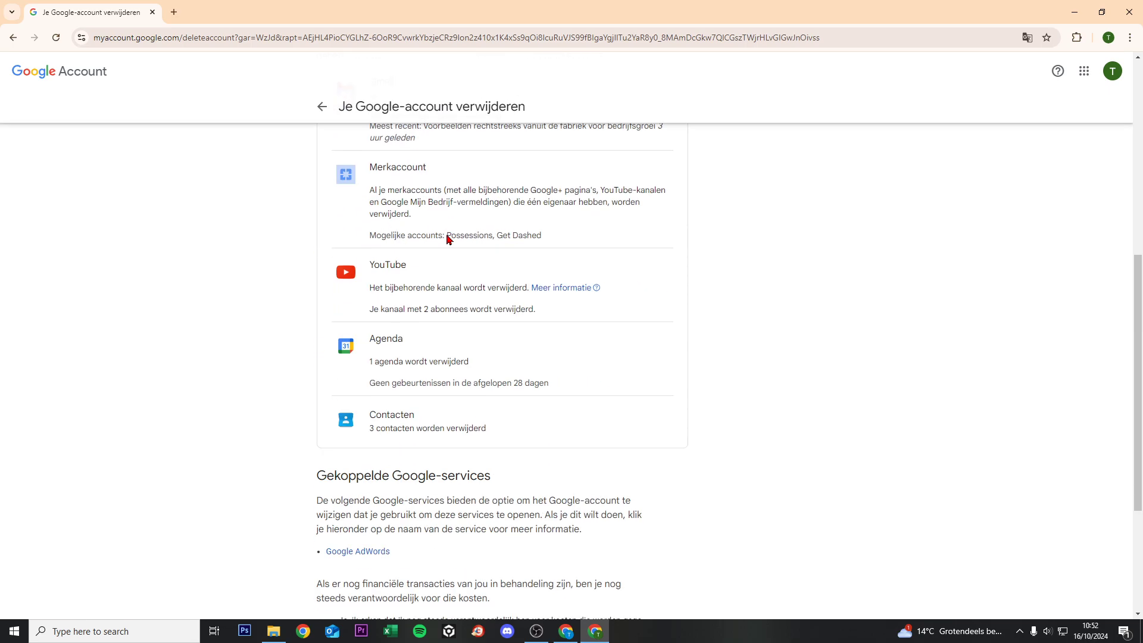
pyautogui.scroll(-3)
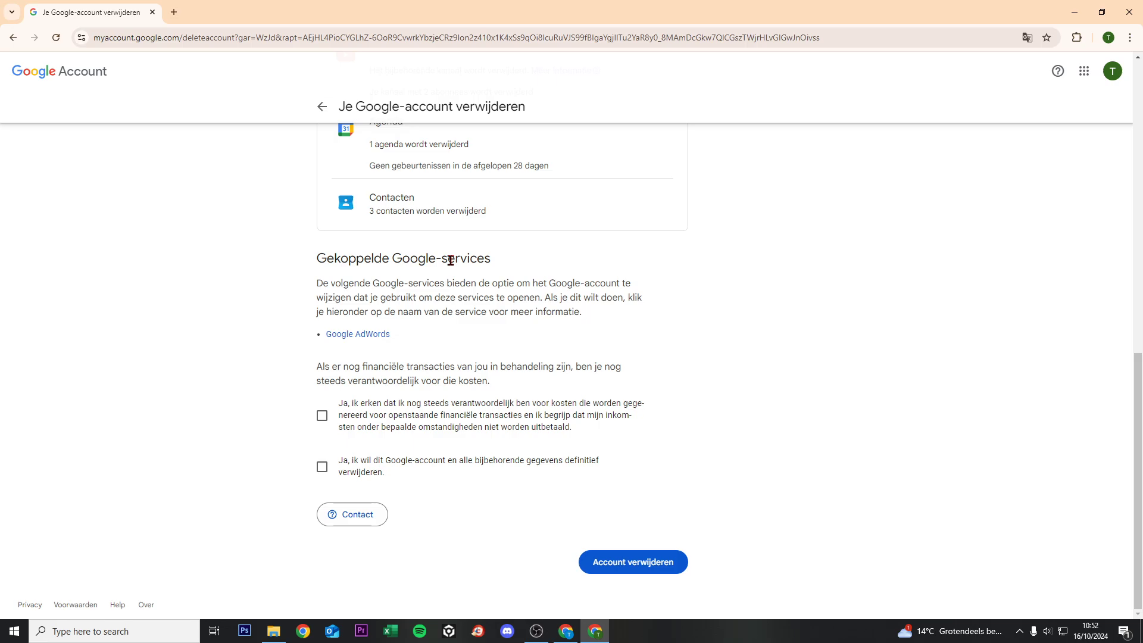
pyautogui.moveTo(631, 562)
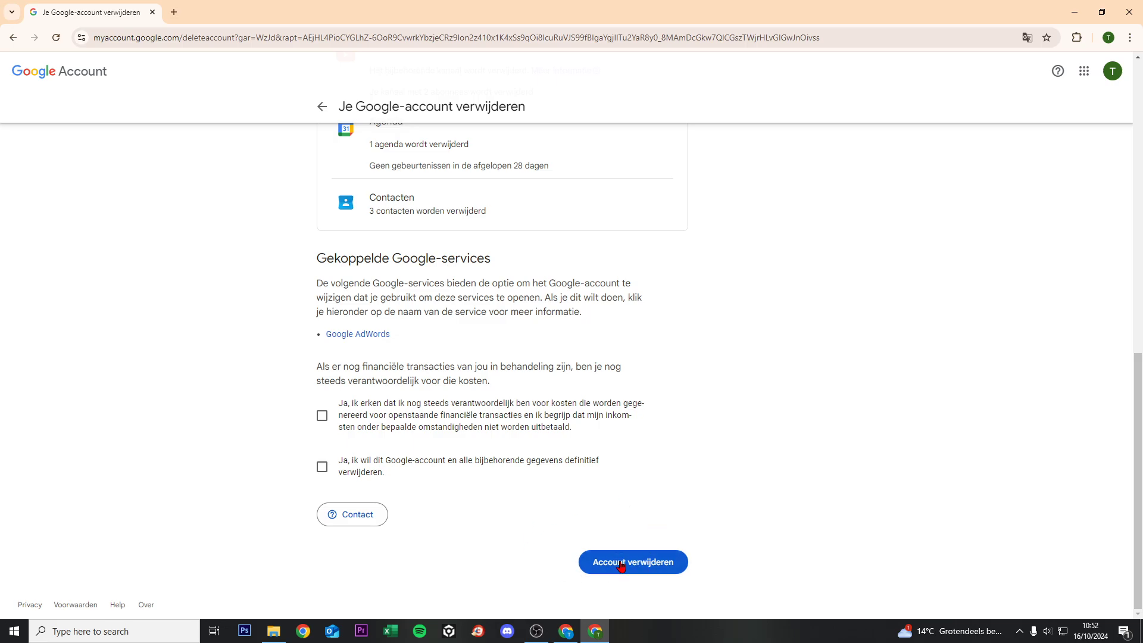
pyautogui.moveTo(706, 439)
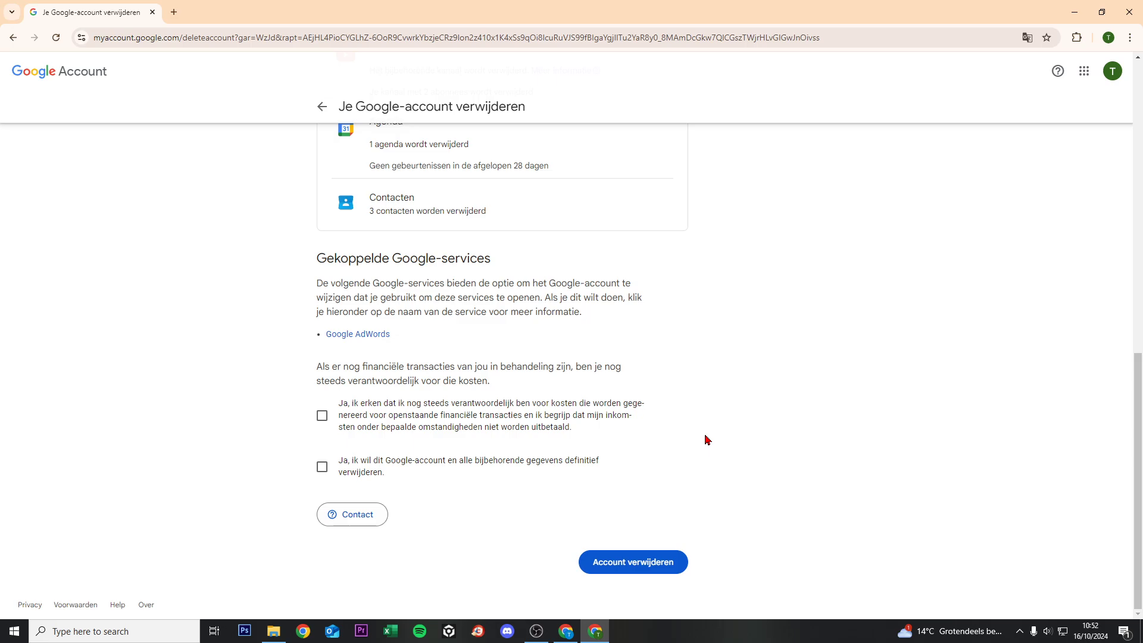
pyautogui.moveTo(633, 562)
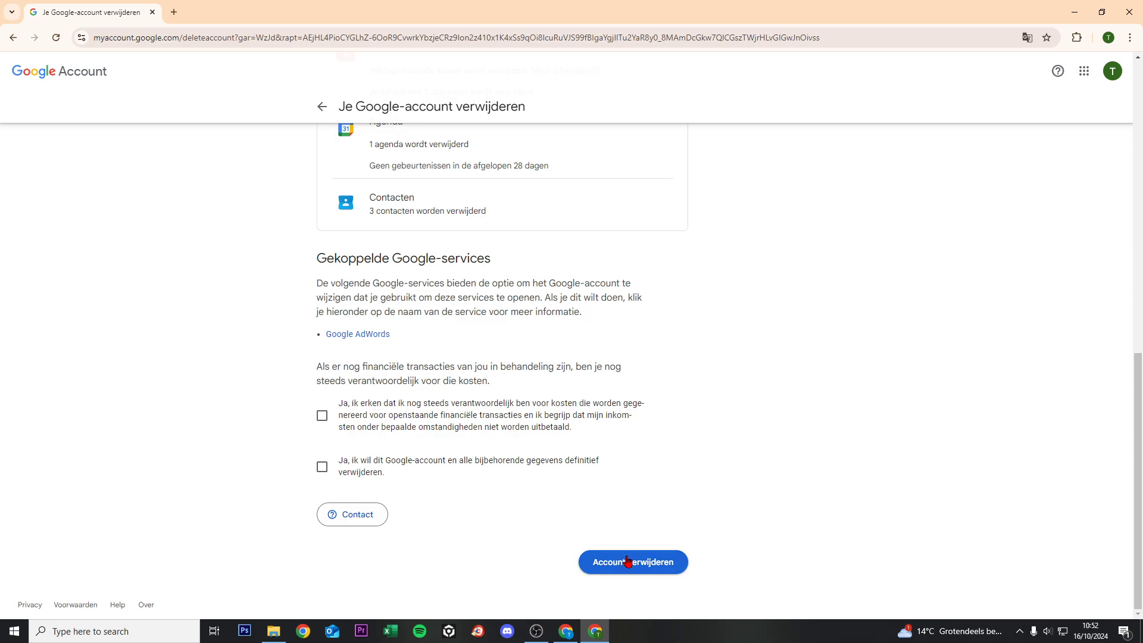
pyautogui.click(322, 466)
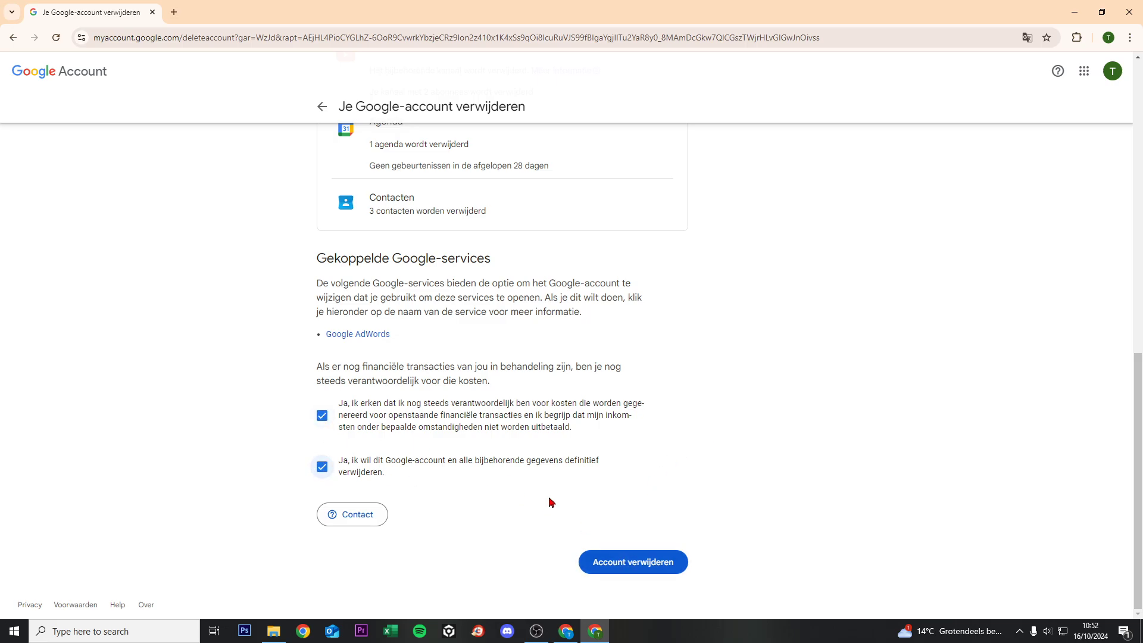
pyautogui.scroll(3)
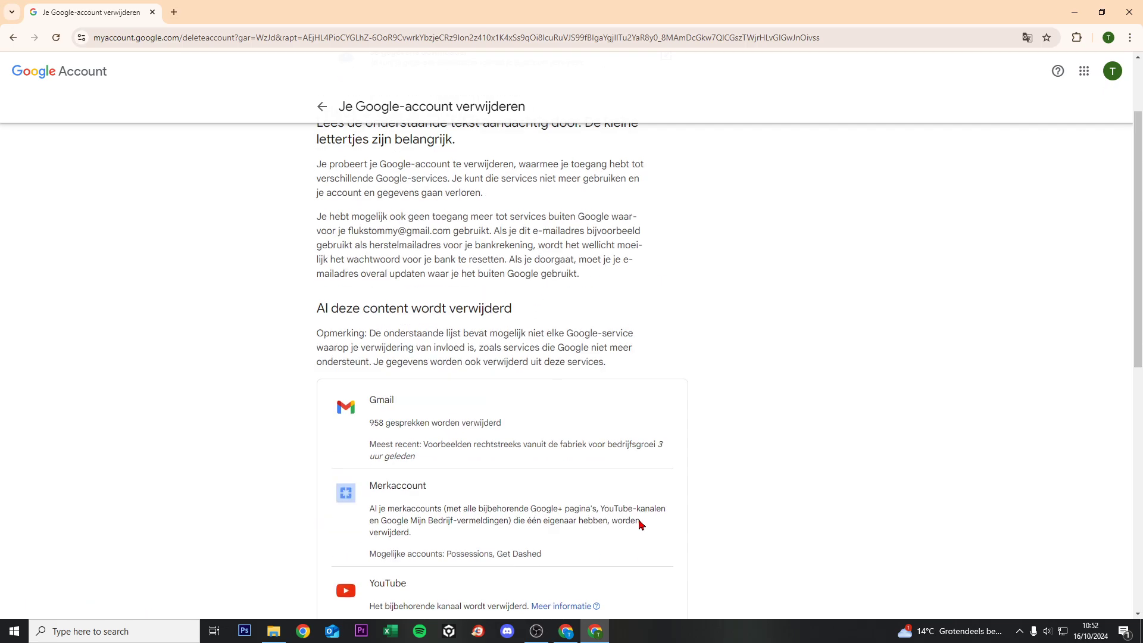
pyautogui.scroll(-3)
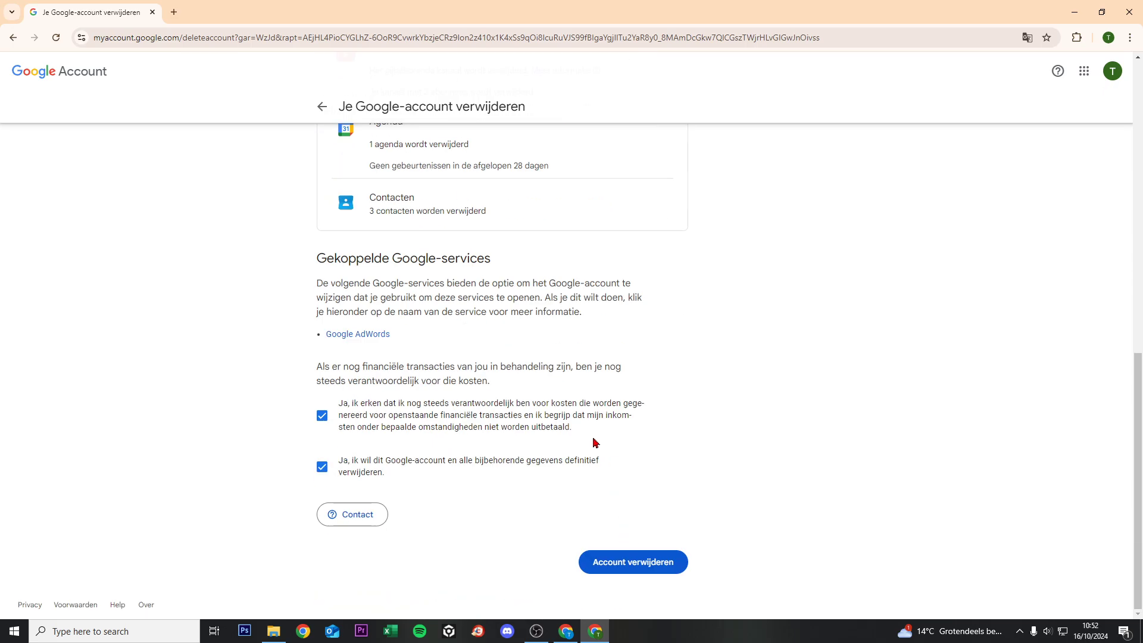